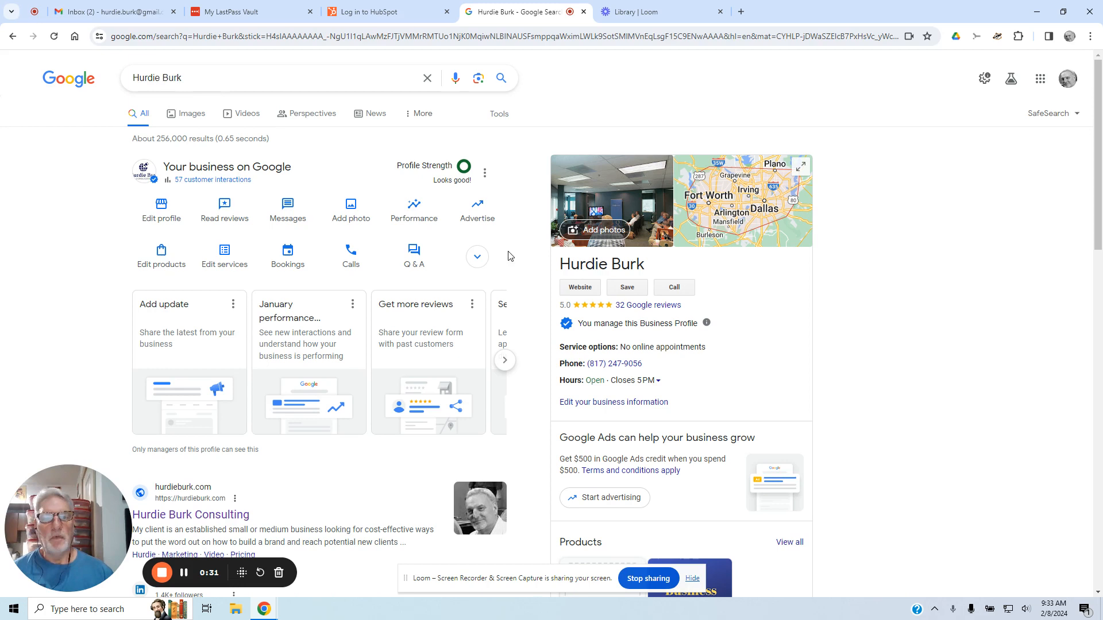
{"action": "mouse_move", "coordinate": [761, 255]}
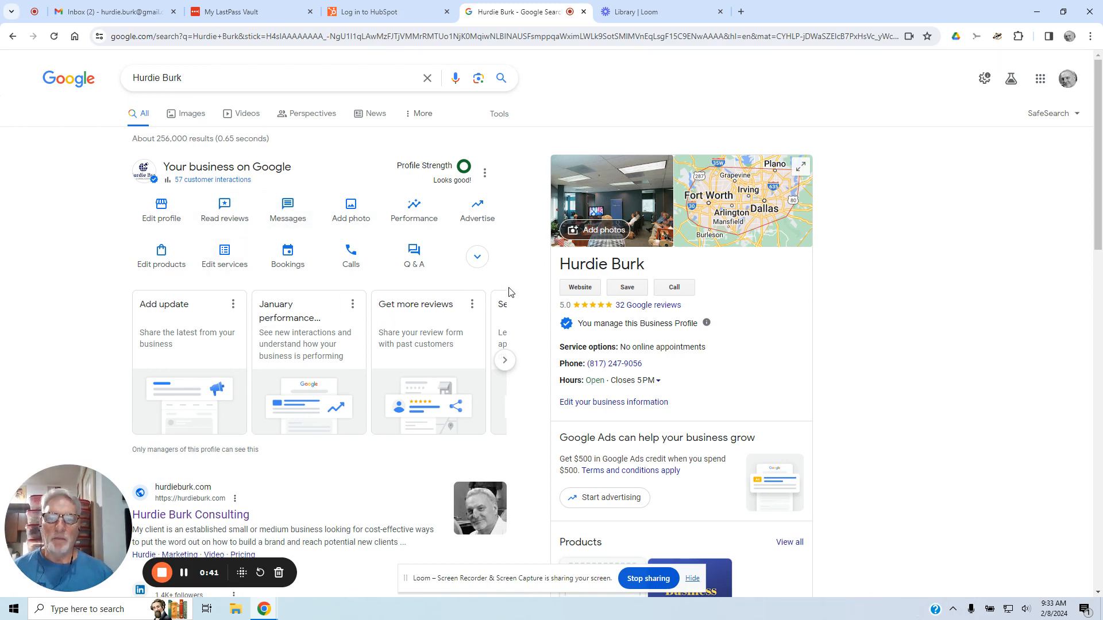
{"action": "mouse_move", "coordinate": [287, 255]}
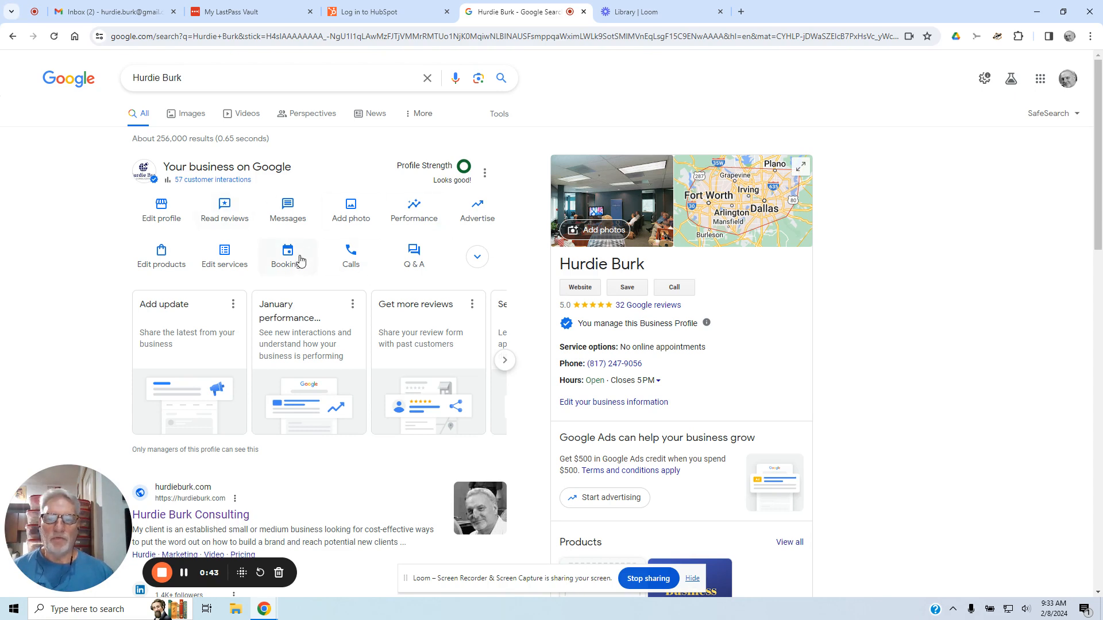
{"action": "mouse_move", "coordinate": [489, 175]}
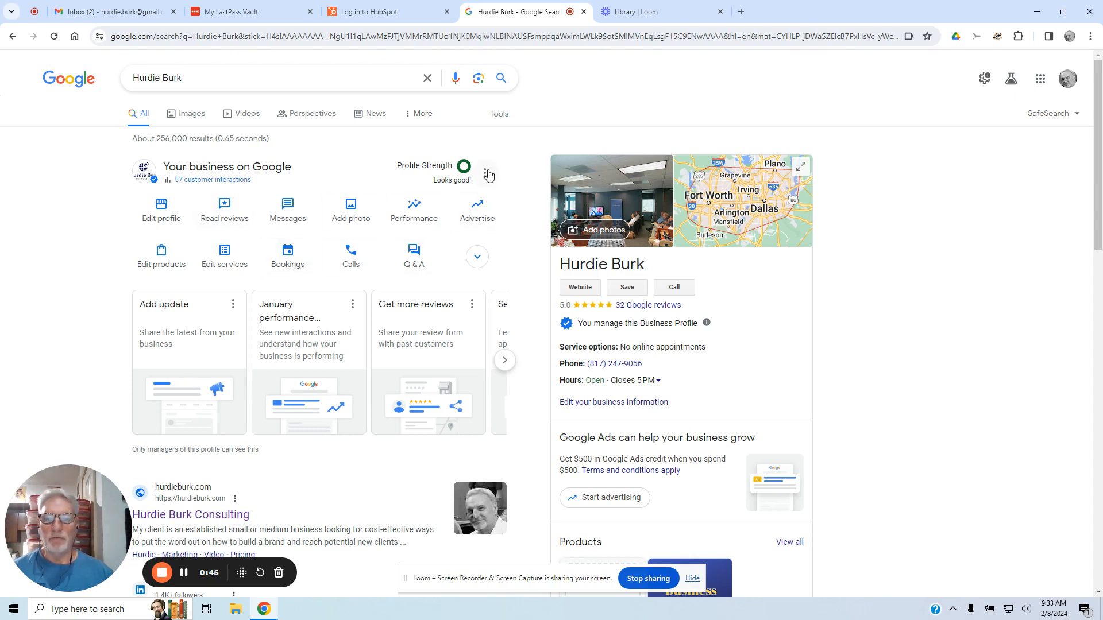
Reach the People and access page via Business Profile settings from the three-dot menu
{"action": "left_click", "coordinate": [488, 174]}
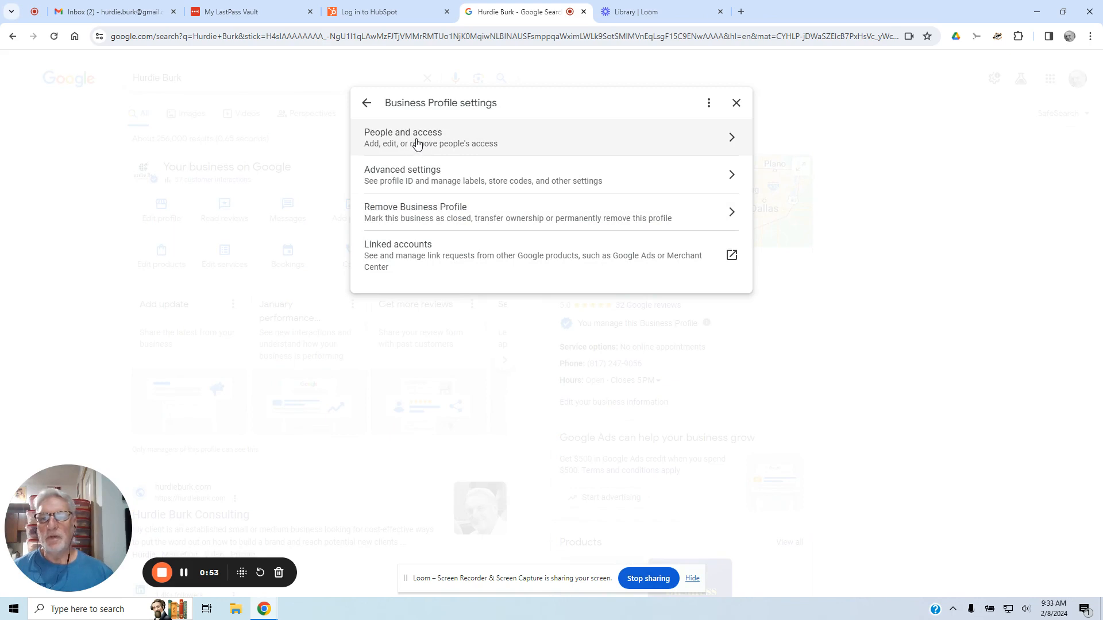
{"action": "left_click", "coordinate": [402, 136]}
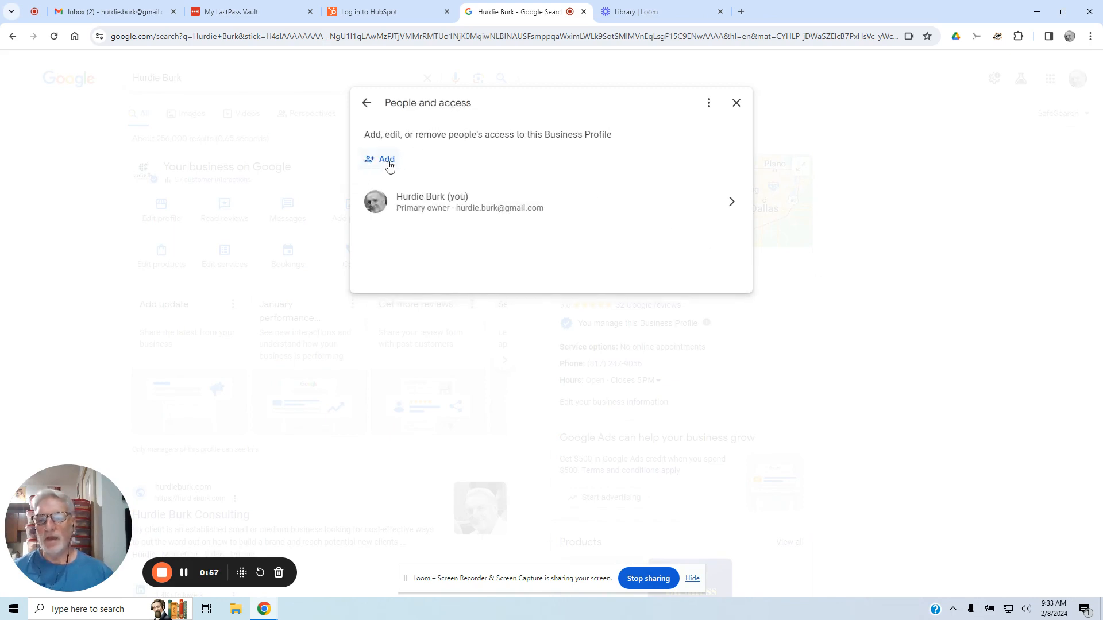
{"action": "mouse_move", "coordinate": [910, 246]}
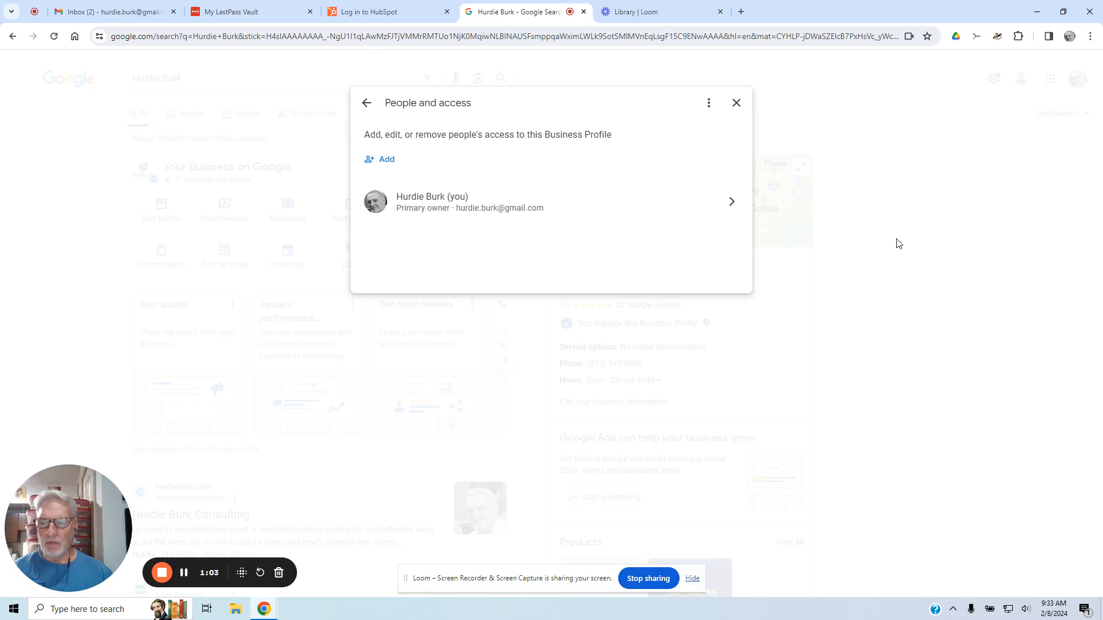
{"action": "mouse_move", "coordinate": [895, 244]}
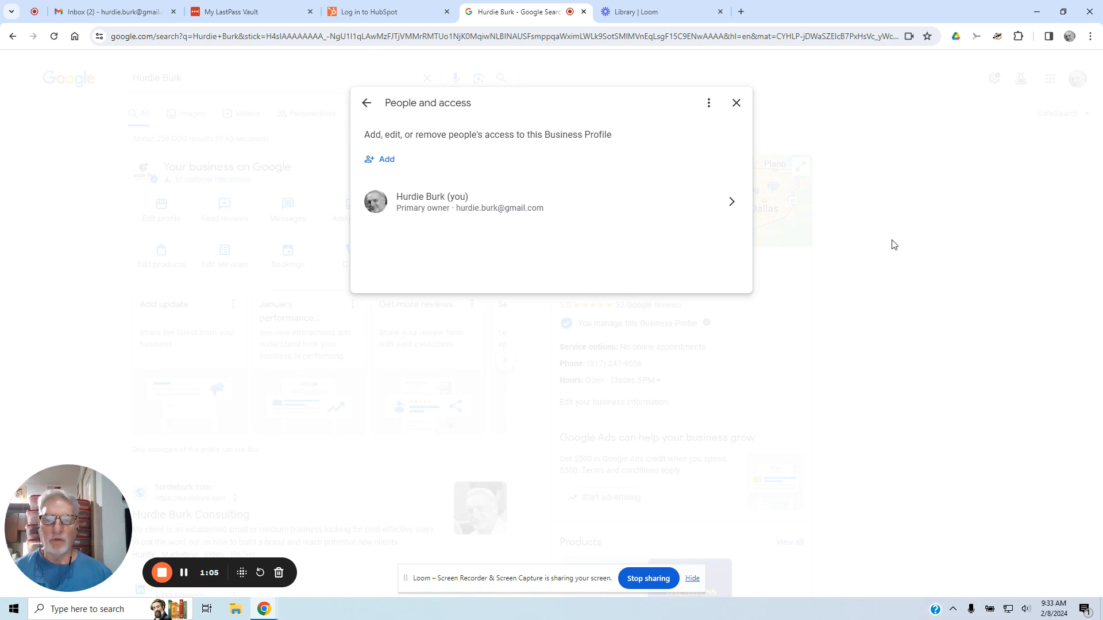
{"action": "mouse_move", "coordinate": [885, 243]}
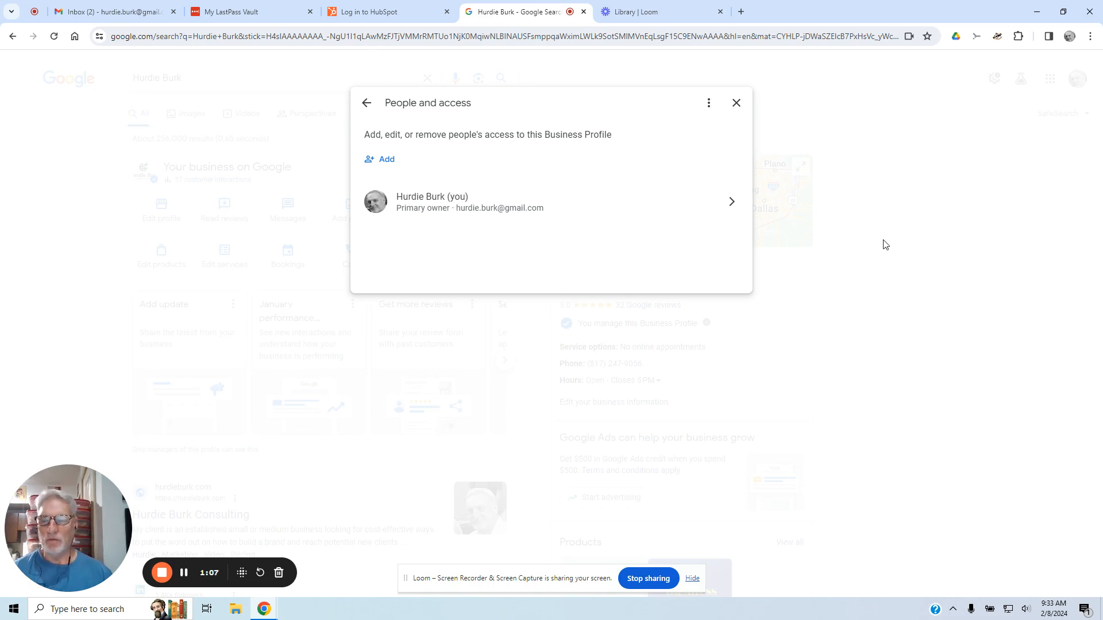
{"action": "mouse_move", "coordinate": [385, 158]}
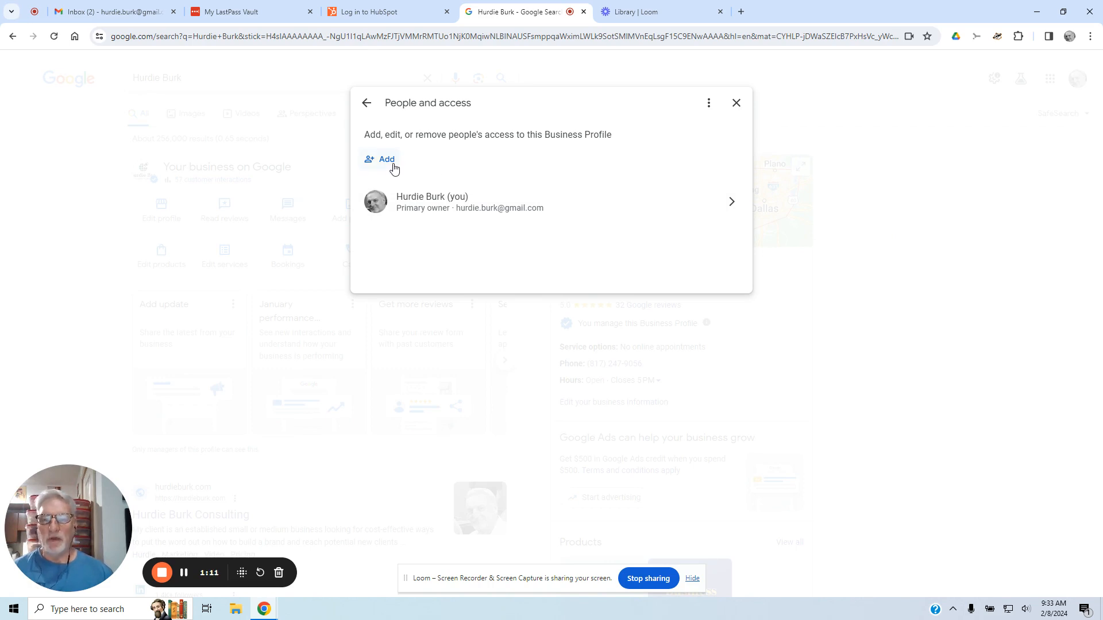
{"action": "mouse_move", "coordinate": [980, 236]}
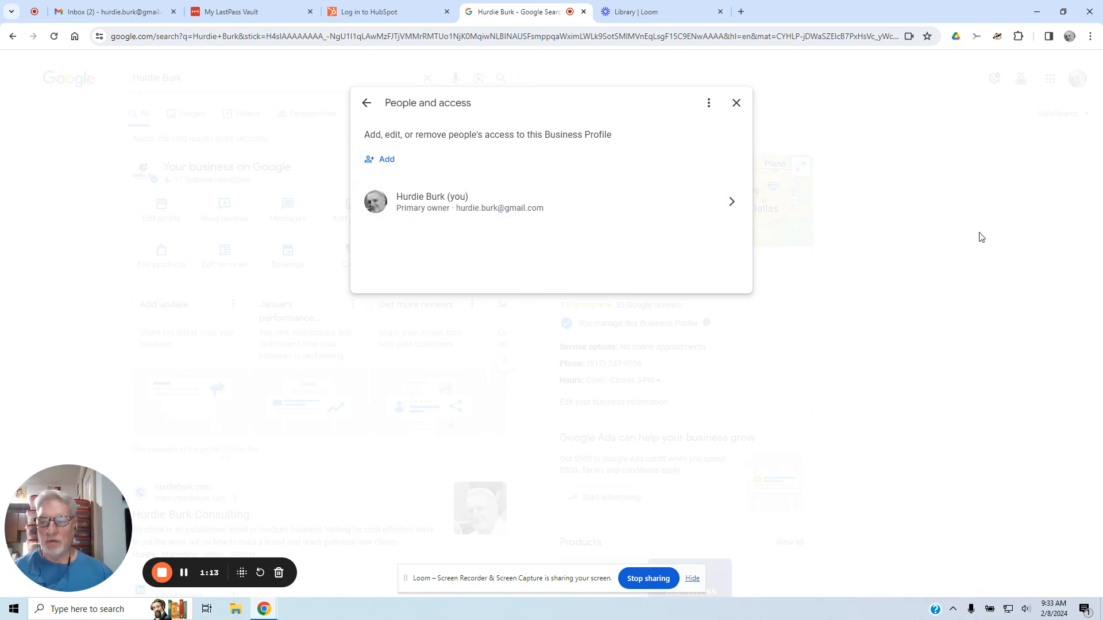